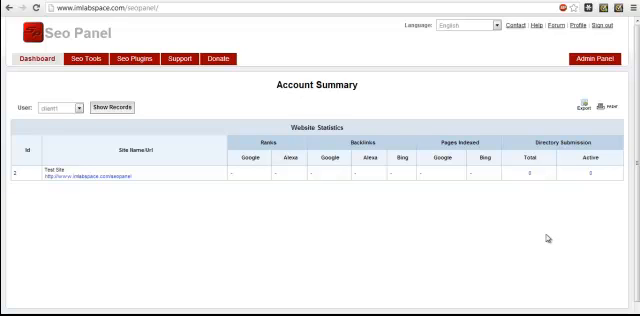
pyautogui.moveTo(547, 238)
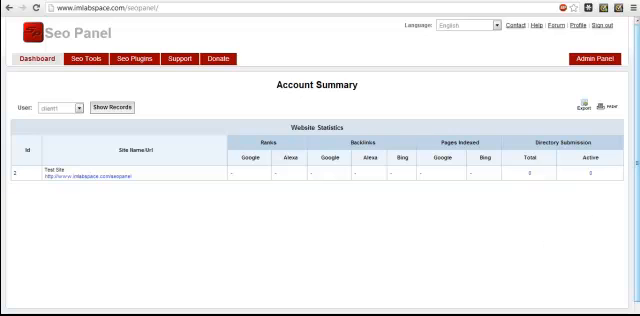
pyautogui.moveTo(390, 239)
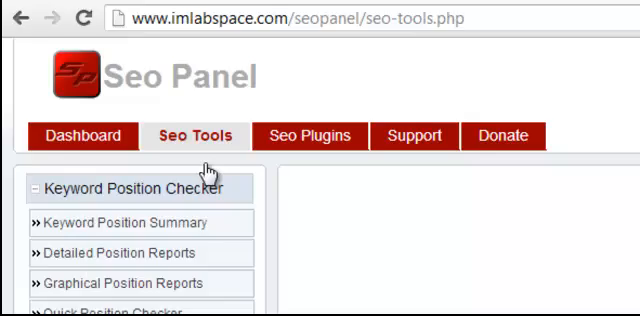
# Step: Scroll the SEO Tools sidebar down toward Directory Submission
pyautogui.scroll(-3)
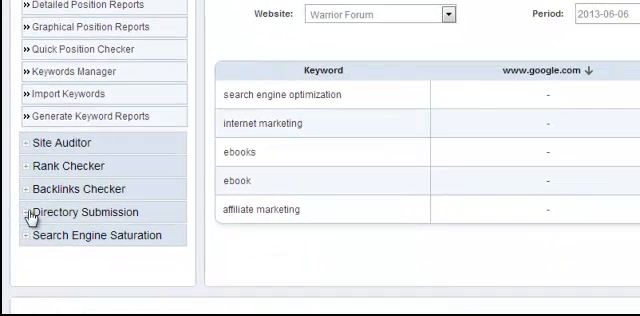
# Step: Expand Directory Submission and choose Super Seo Script as the website
pyautogui.click(85, 212)
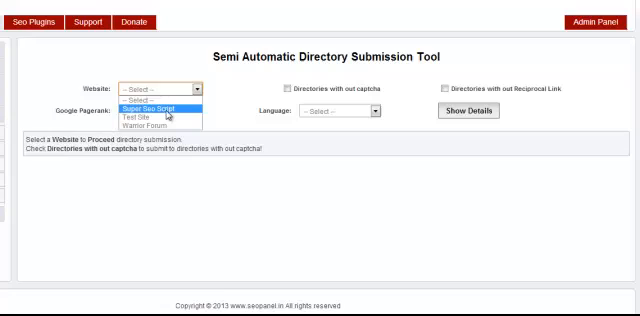
pyautogui.click(160, 107)
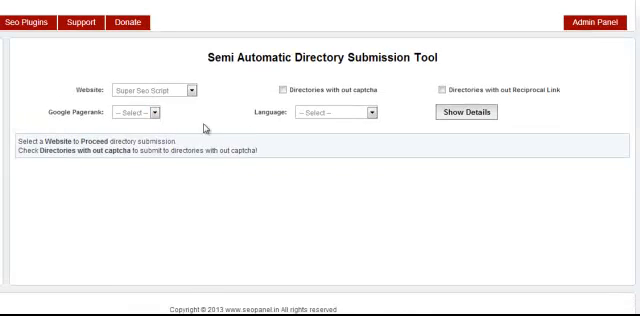
pyautogui.moveTo(378, 120)
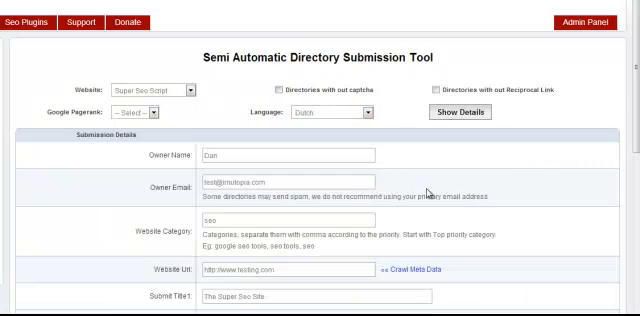
pyautogui.scroll(-3)
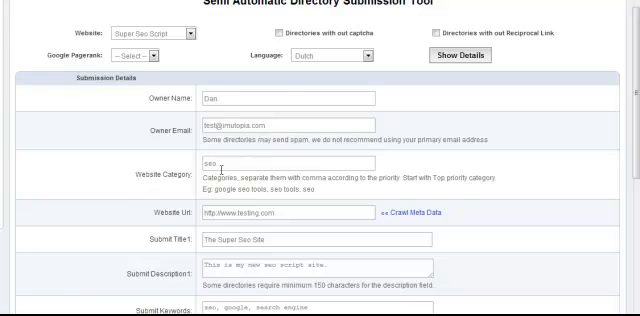
pyautogui.scroll(-3)
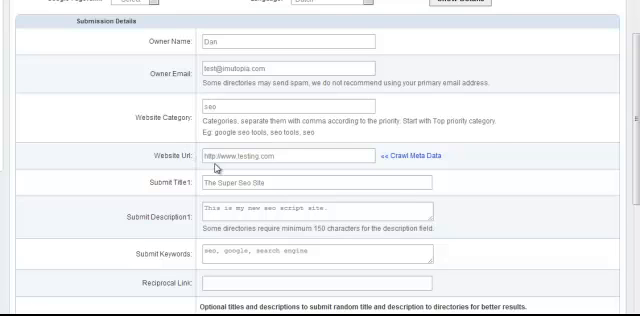
pyautogui.scroll(-3)
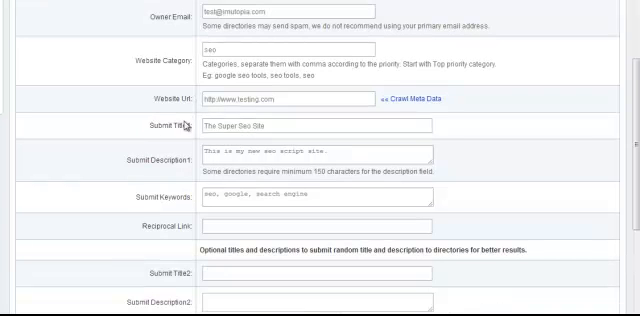
pyautogui.scroll(-3)
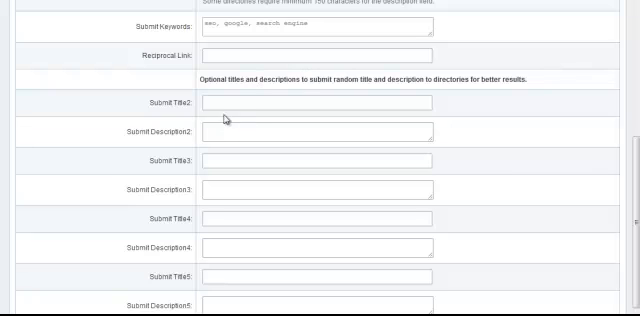
pyautogui.click(315, 103)
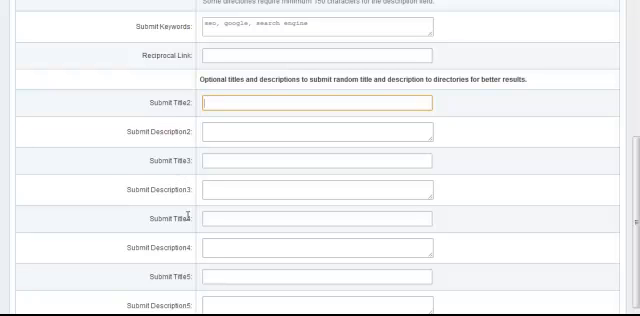
pyautogui.scroll(-3)
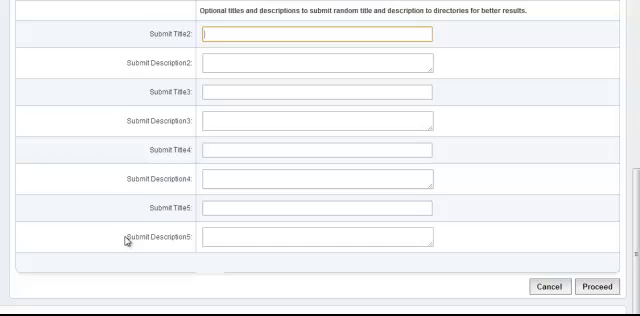
pyautogui.scroll(3)
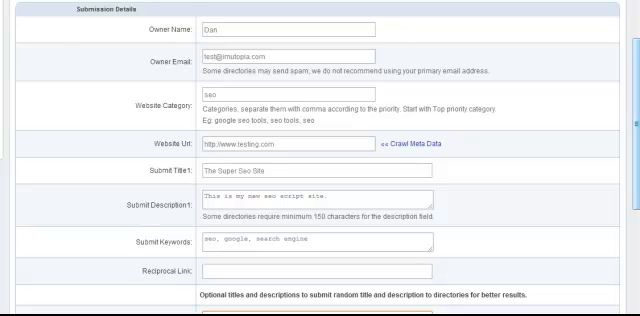
pyautogui.scroll(-3)
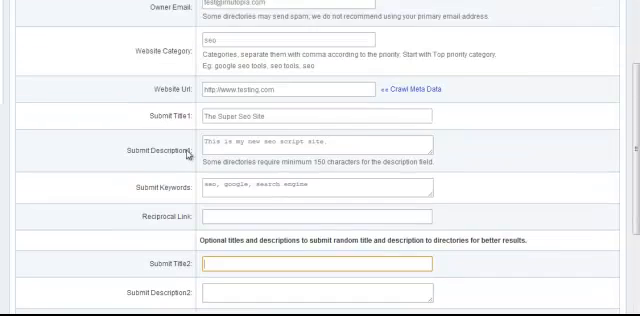
pyautogui.scroll(-3)
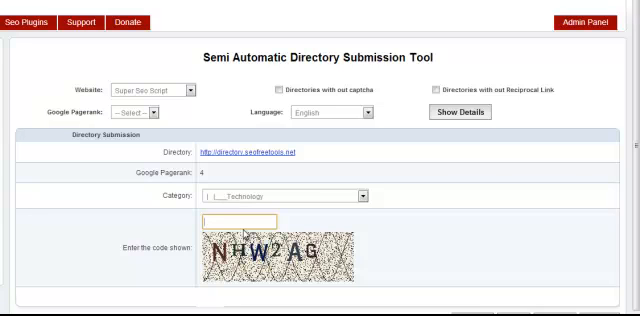
# Step: Enter captcha codes NHW2 and PYC, then skip to the webhotlink.com directory
pyautogui.write('NHW2')
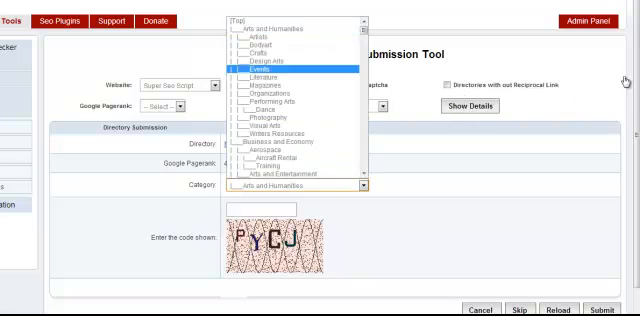
pyautogui.scroll(-3)
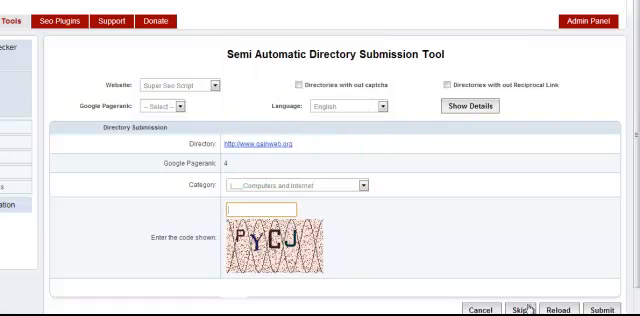
pyautogui.write('PYC')
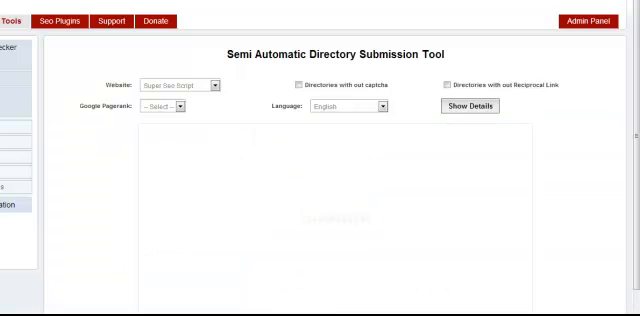
pyautogui.click(466, 109)
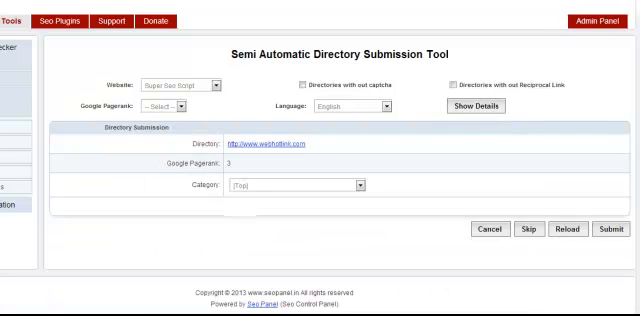